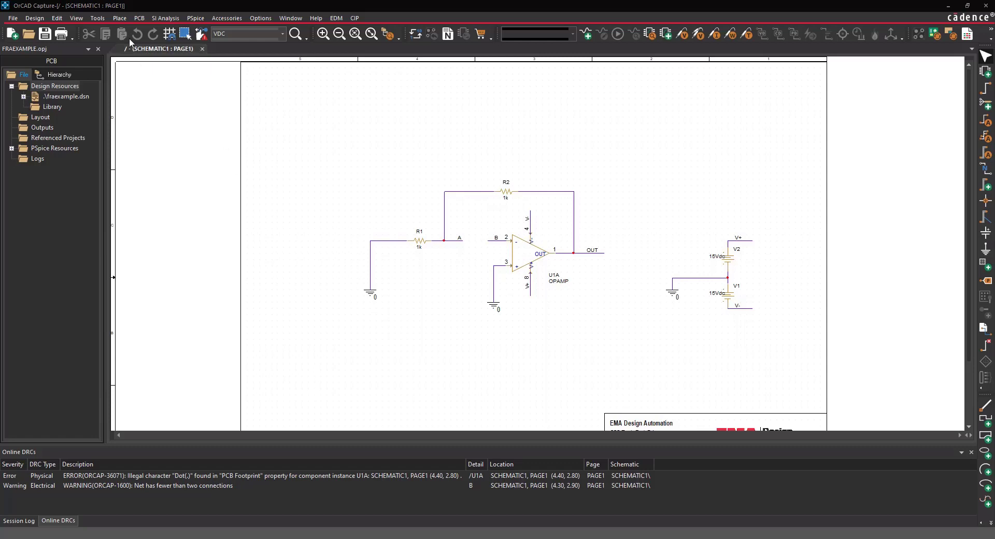
Step: Open PSpice Part Search and expand Source > Independent Sources
{"action": "left_click", "coordinate": [119, 18]}
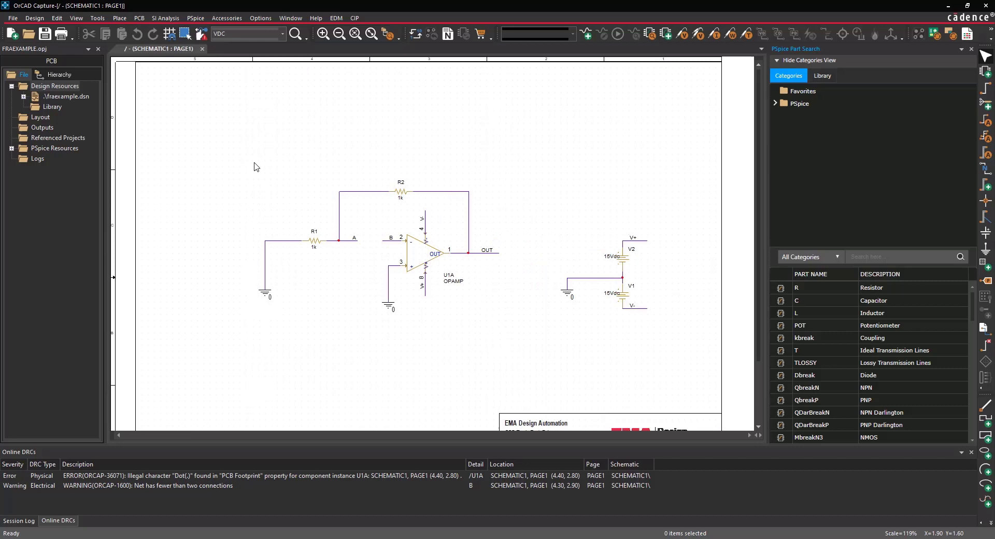
{"action": "mouse_move", "coordinate": [352, 158]}
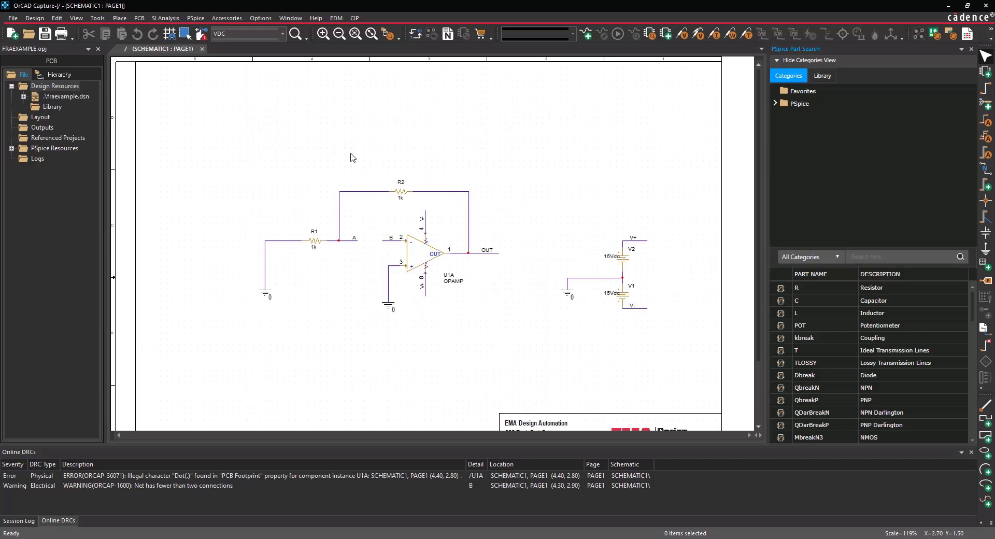
{"action": "left_click", "coordinate": [775, 102]}
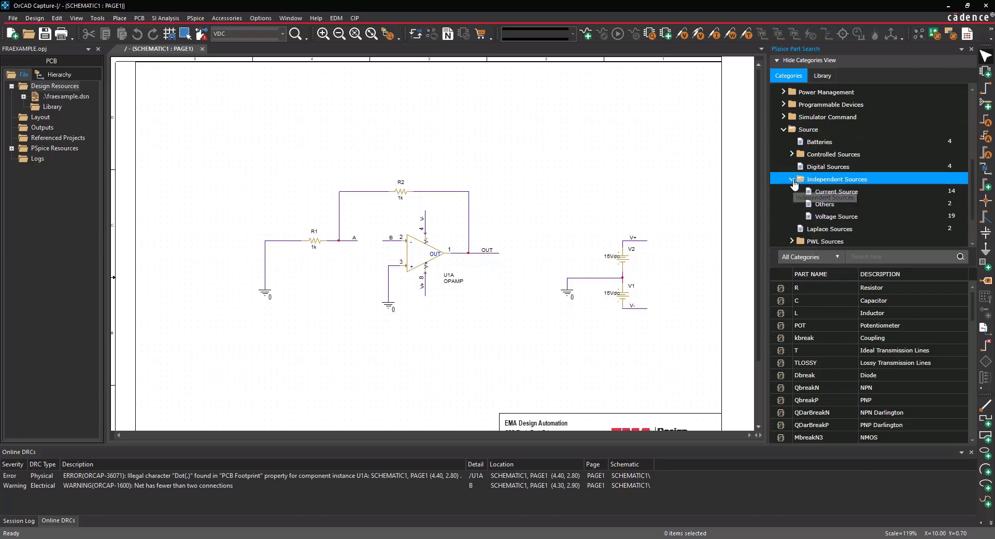
Step: Place a VSIN sine source, V3, between R1 and the op-amp input, then end placement
{"action": "left_click", "coordinate": [835, 216]}
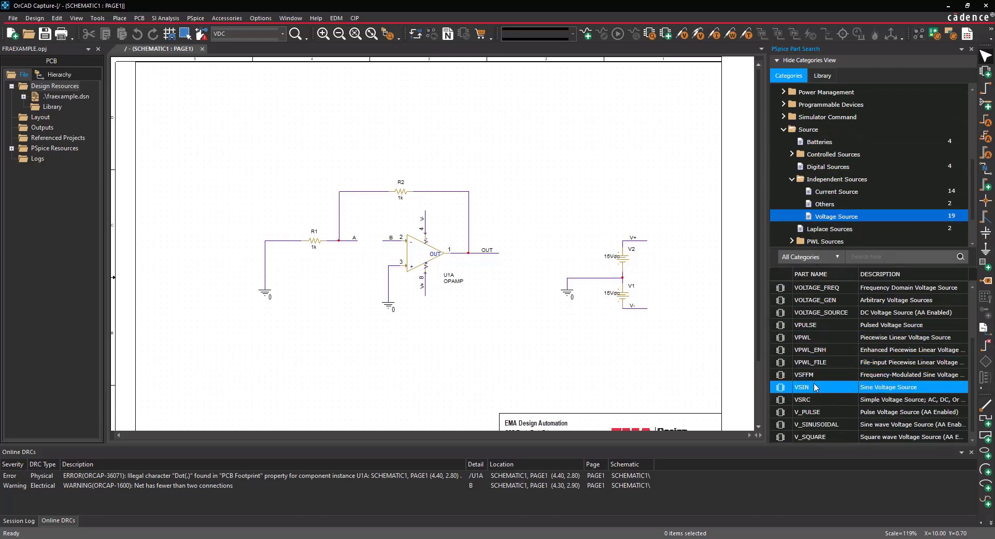
{"action": "left_click", "coordinate": [800, 386]}
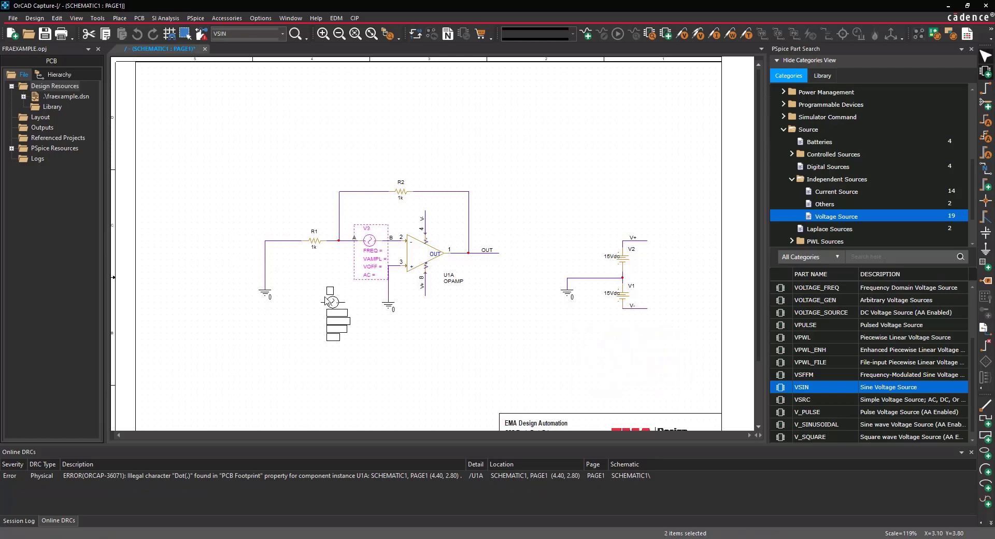
{"action": "right_click", "coordinate": [327, 302]}
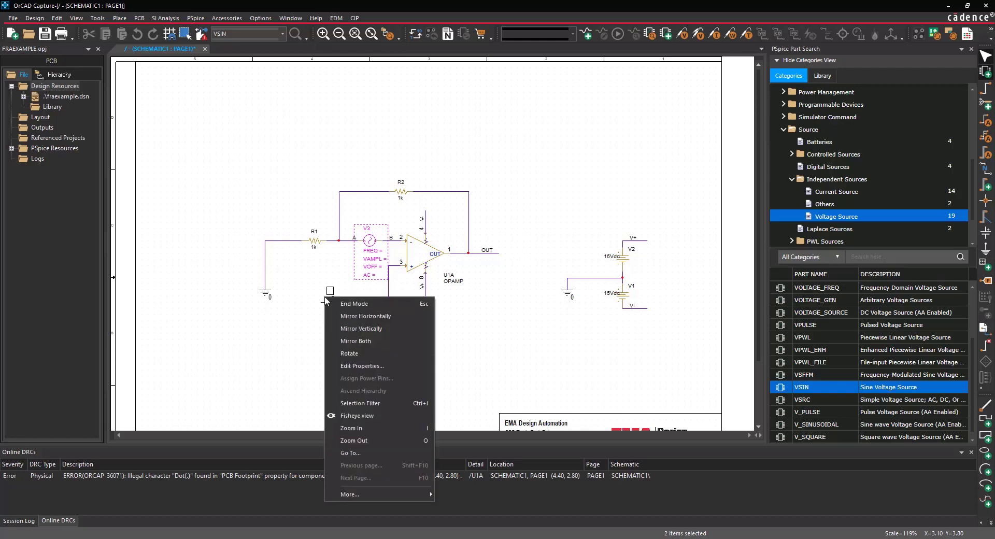
{"action": "left_click", "coordinate": [354, 304]}
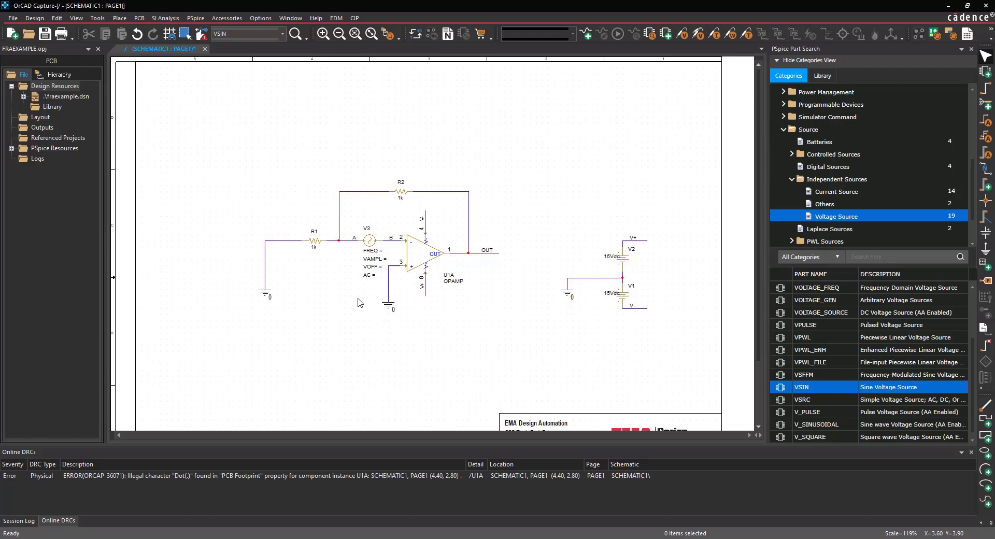
Step: Set V3's FREQ to {freq}, VAMPL to 10m, VOFF to 0 and AC to 0
{"action": "double_click", "coordinate": [370, 251]}
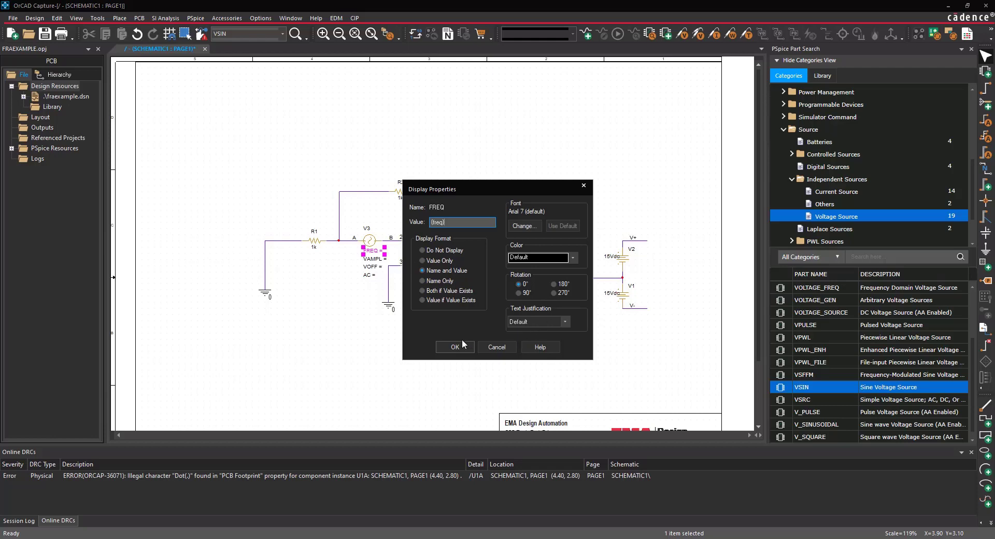
{"action": "left_click", "coordinate": [455, 347]}
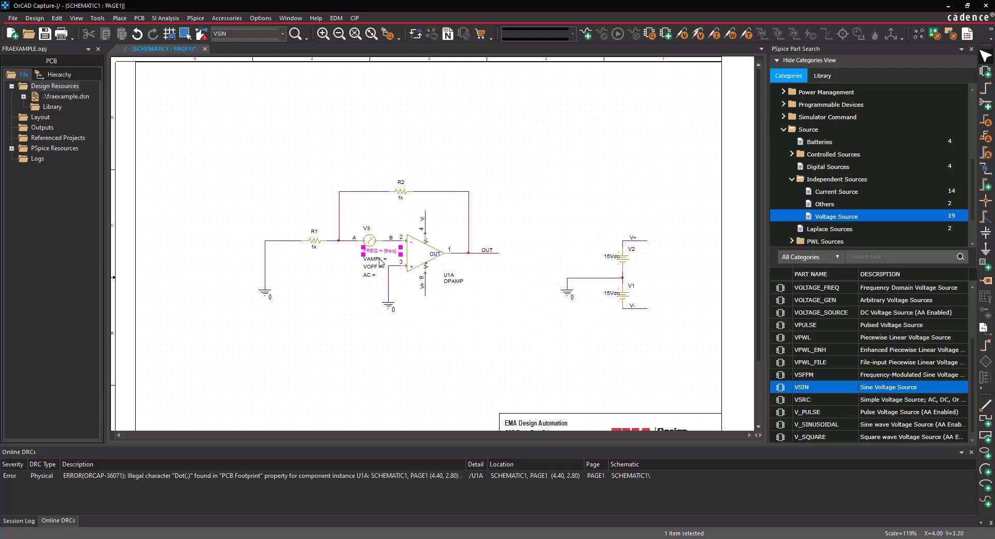
{"action": "double_click", "coordinate": [372, 259]}
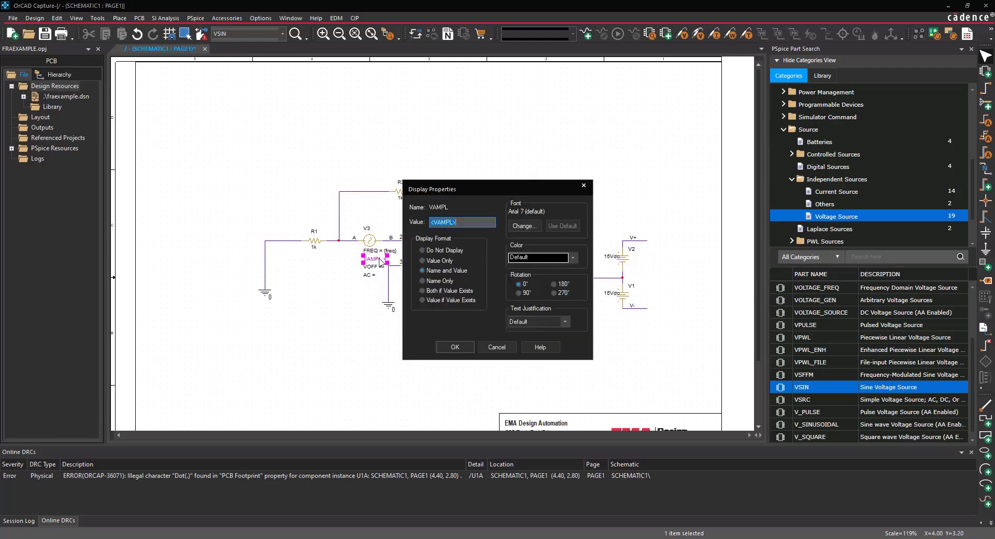
{"action": "type", "text": "10m"}
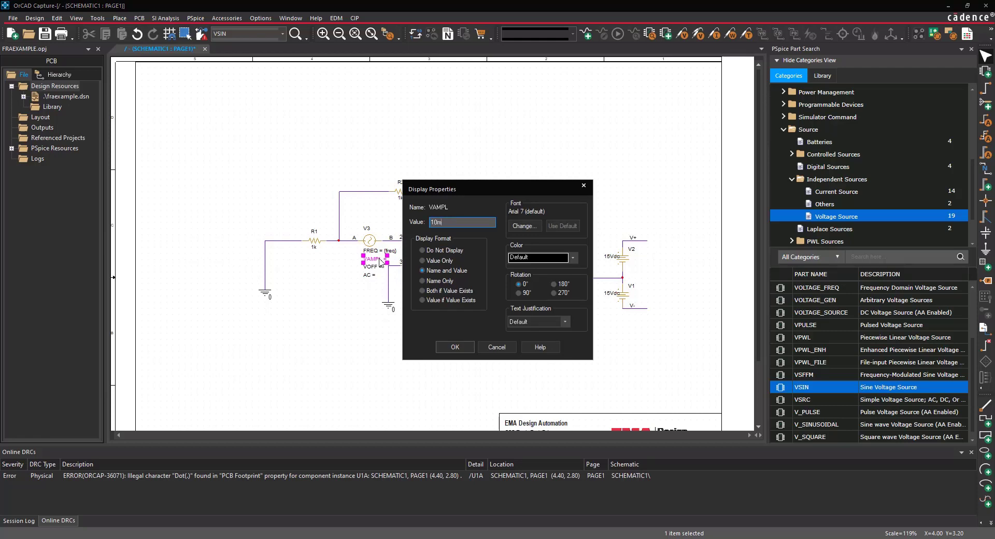
{"action": "left_click", "coordinate": [454, 347]}
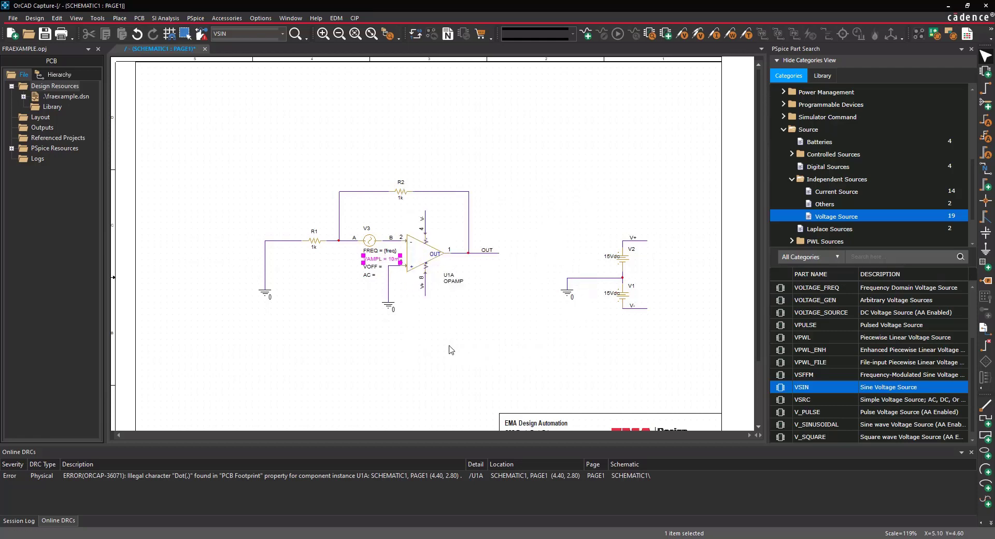
{"action": "double_click", "coordinate": [372, 266]}
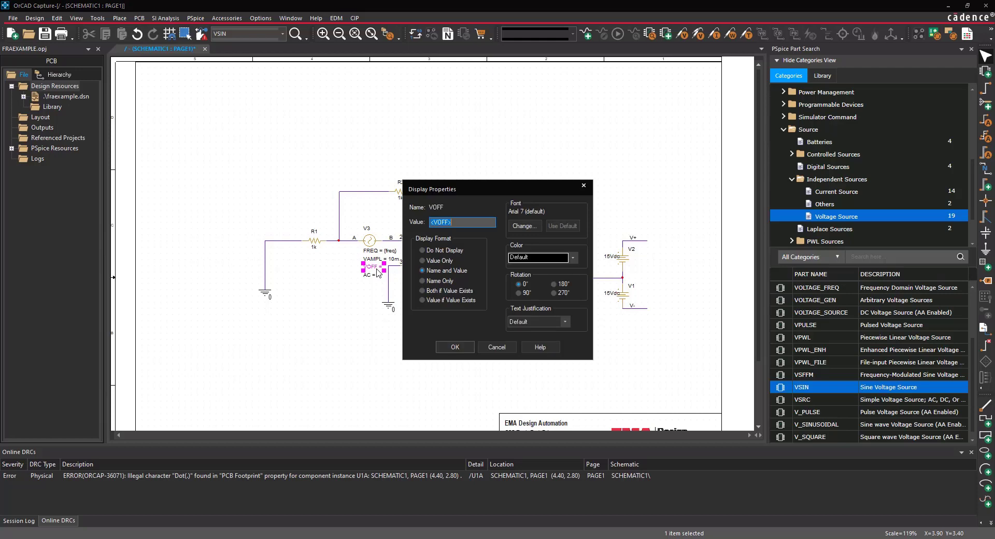
{"action": "type", "text": "0"}
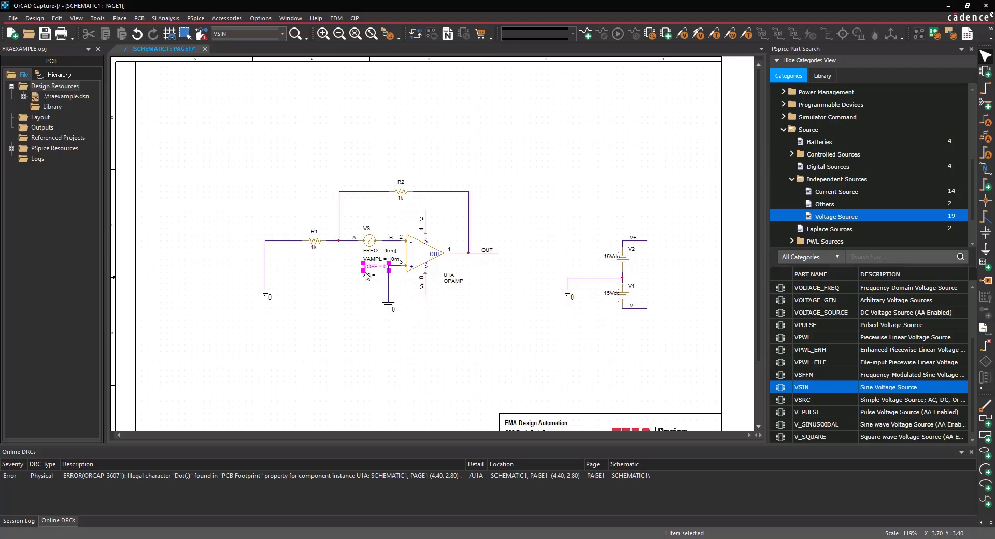
{"action": "double_click", "coordinate": [372, 273]}
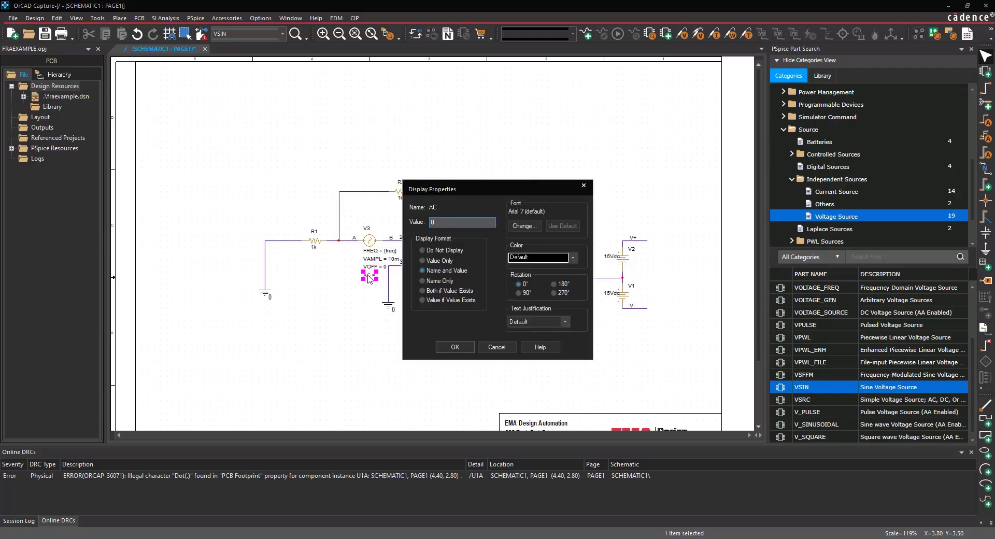
{"action": "left_click", "coordinate": [454, 347]}
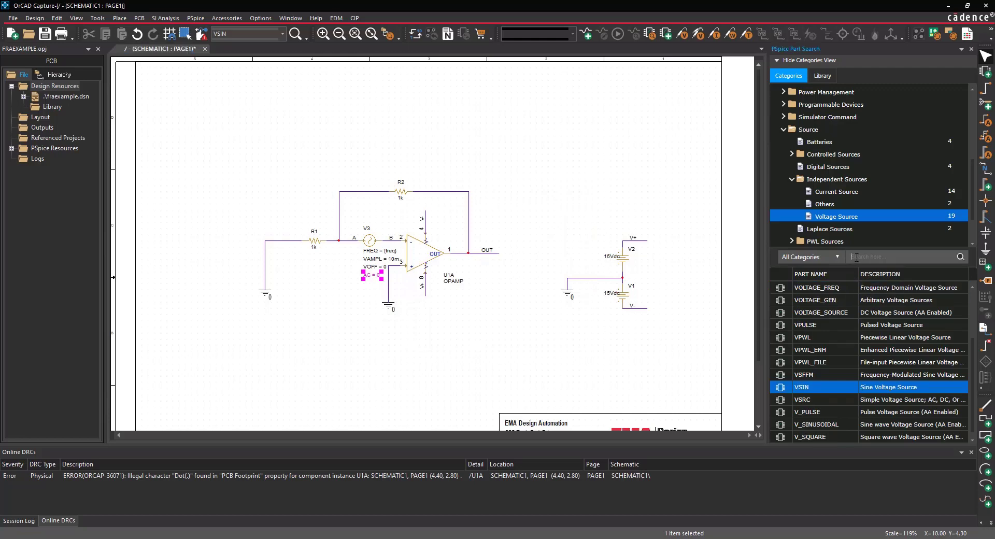
Step: Search for 'parameters' and place the PARAM part at the page's top-left
{"action": "type", "text": "parameters"}
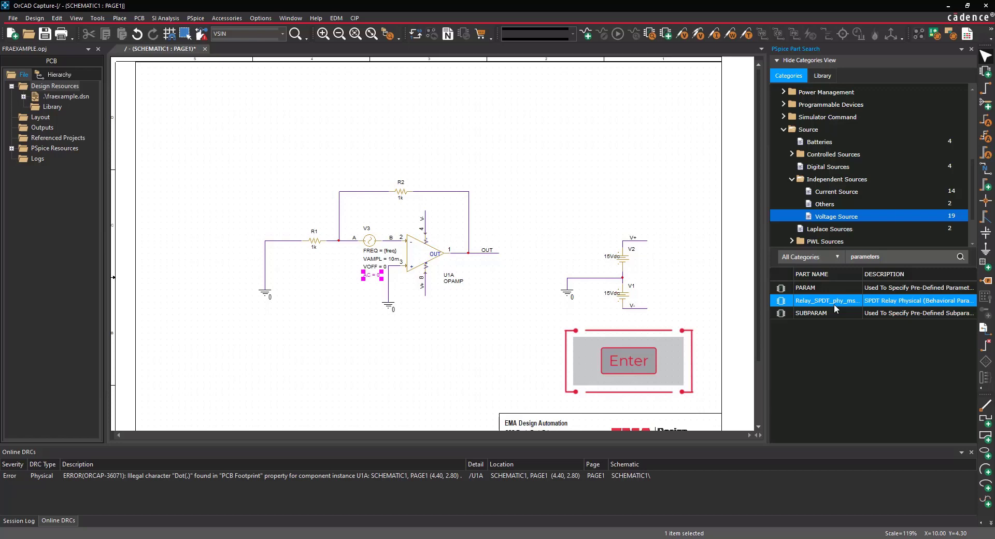
{"action": "left_click", "coordinate": [825, 287]}
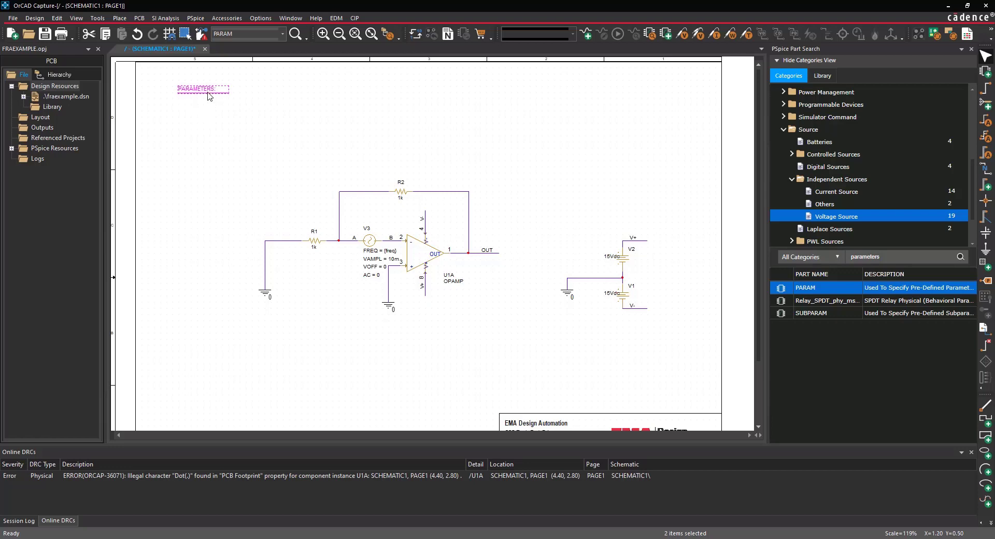
Step: Add a new FREQ property with value 100 to PARAMETERS, displaying name and value
{"action": "double_click", "coordinate": [201, 87]}
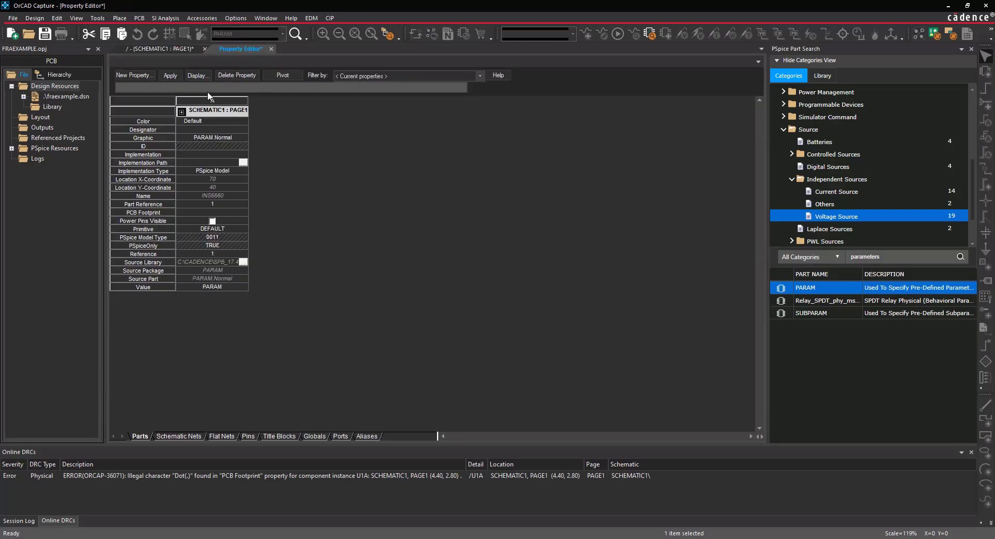
{"action": "left_click", "coordinate": [133, 76]}
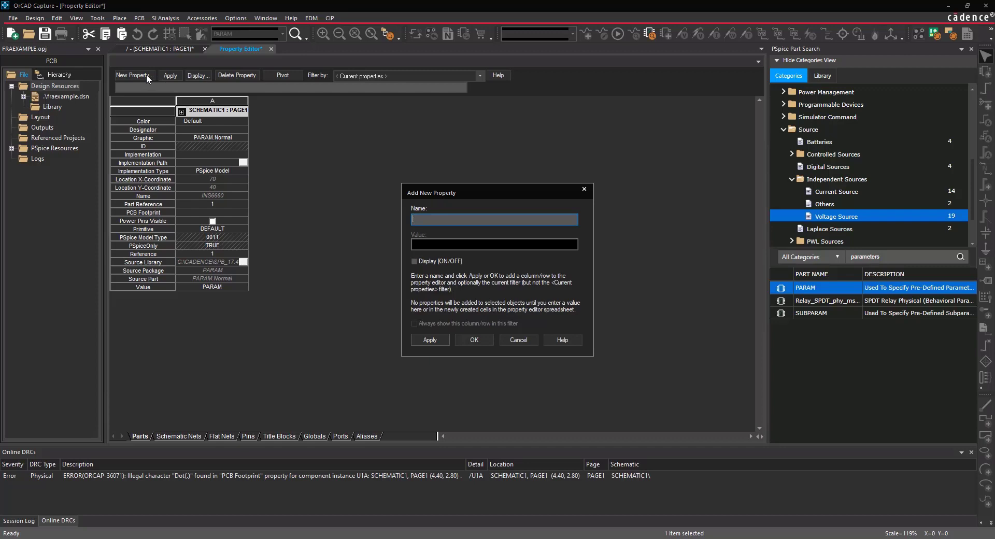
{"action": "type", "text": "FR"}
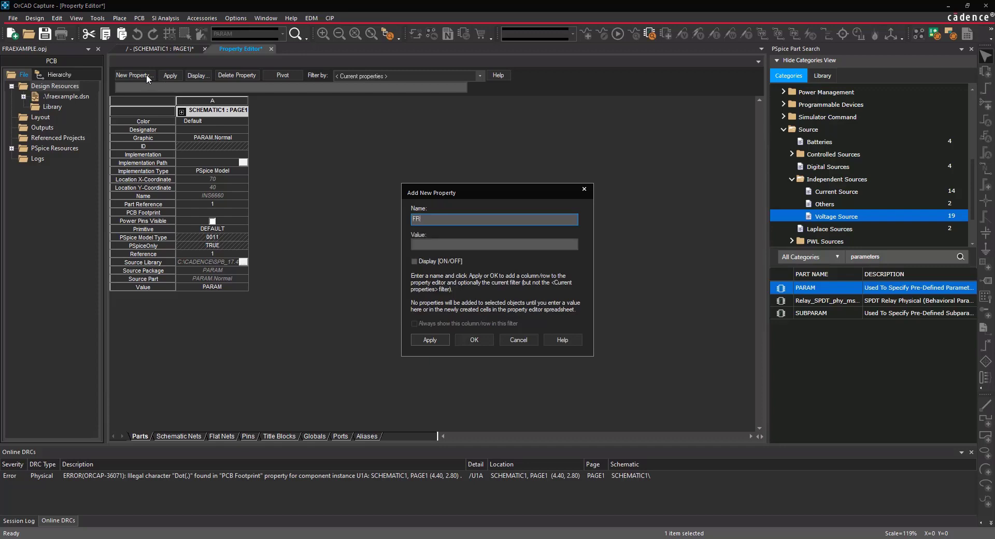
{"action": "type", "text": "100"}
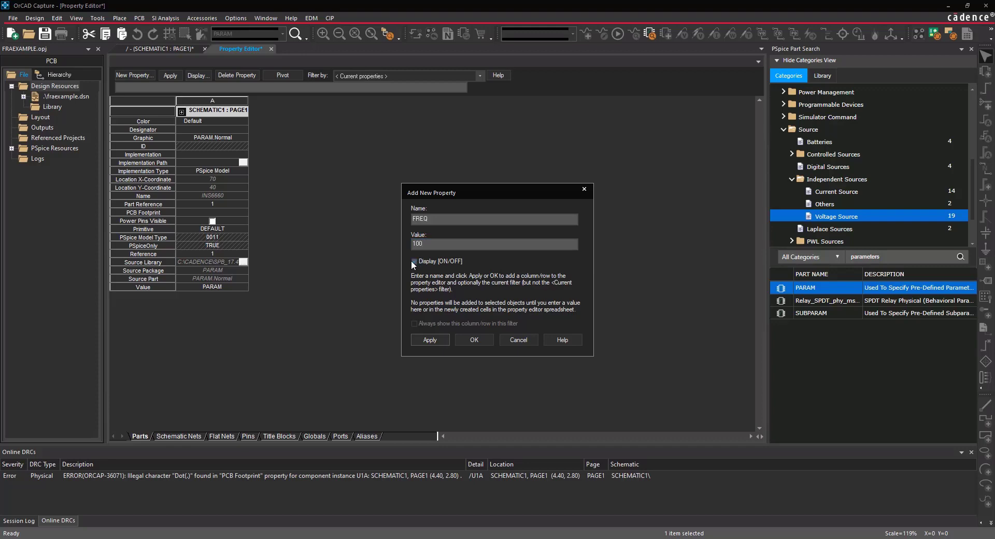
{"action": "left_click", "coordinate": [413, 263]}
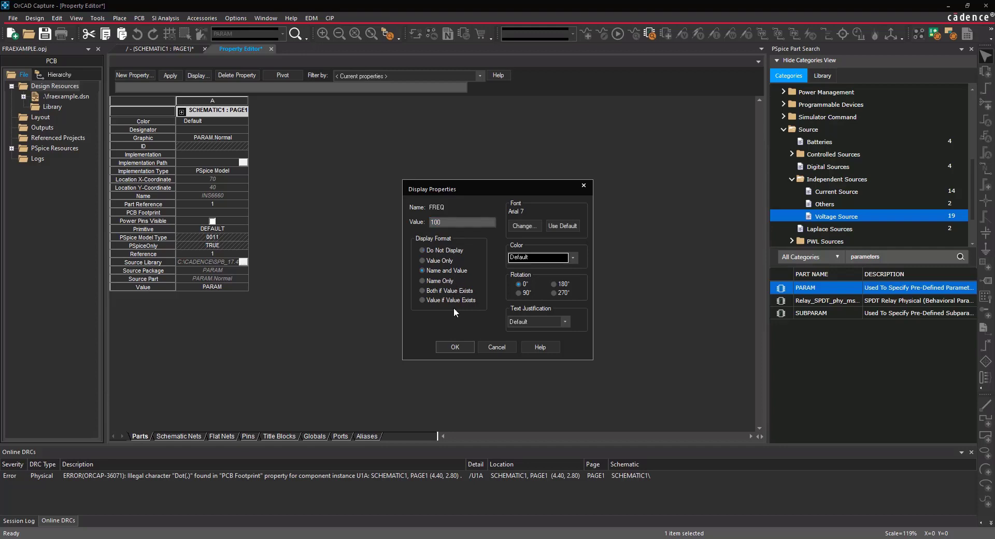
{"action": "left_click", "coordinate": [454, 347]}
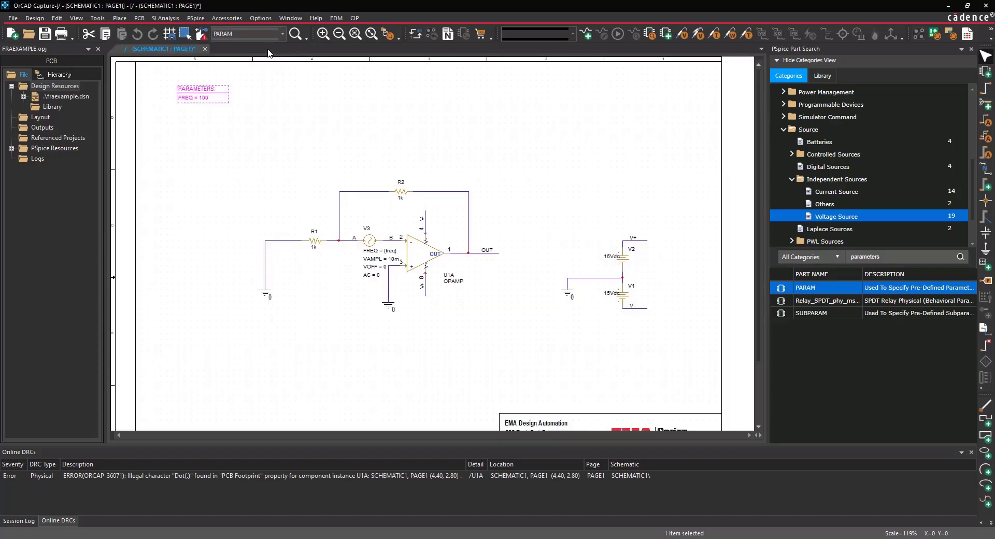
Step: Place a PSpice directive with .TRAN, .STEP OCT PARAM FREQ, .PROBE64 and MINSTEPS options
{"action": "left_click", "coordinate": [119, 18]}
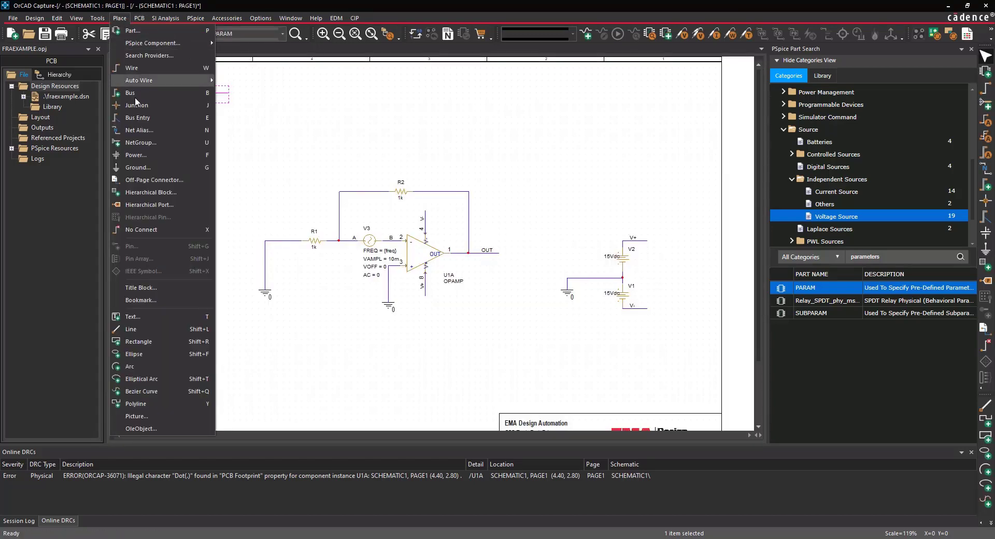
{"action": "left_click", "coordinate": [132, 316]}
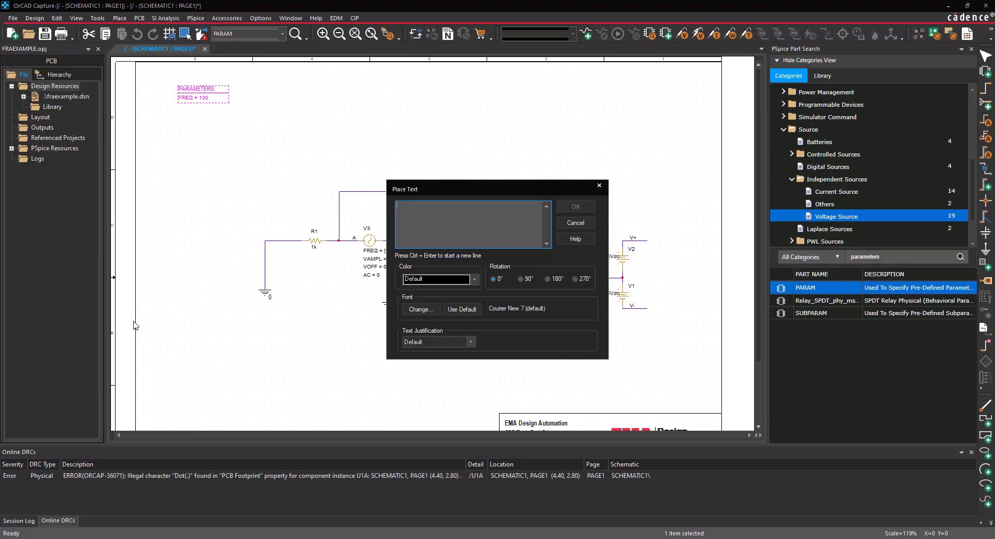
{"action": "right_click", "coordinate": [472, 222]}
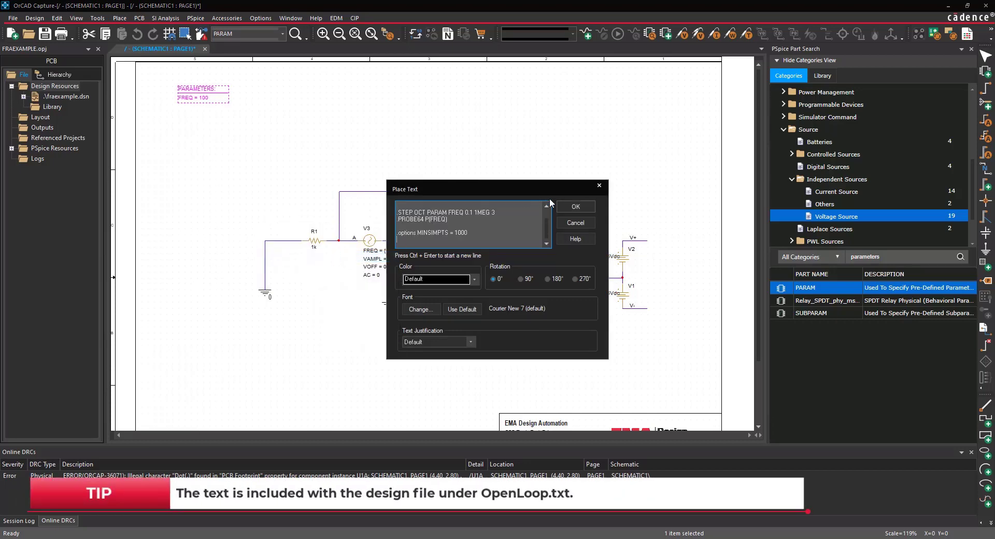
{"action": "left_click", "coordinate": [574, 222]}
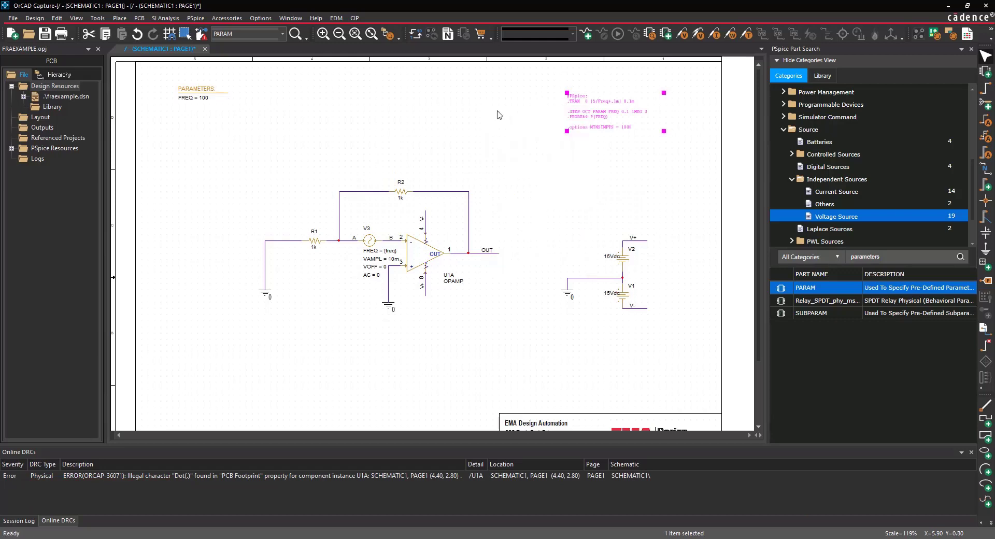
{"action": "left_click", "coordinate": [202, 35]}
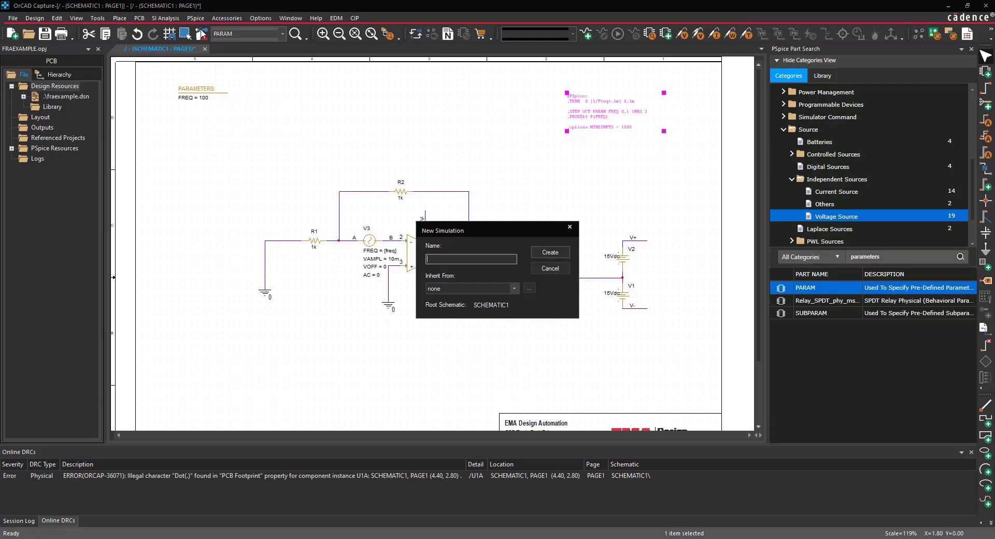
Step: Create a simulation profile named BIAS and show its Configuration Files settings
{"action": "type", "text": "BIAS"}
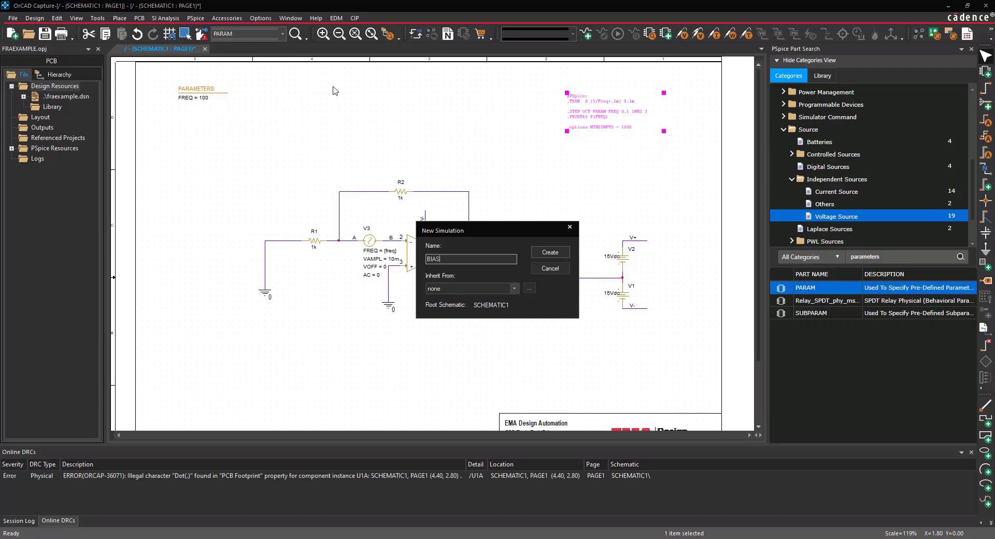
{"action": "left_click", "coordinate": [549, 251]}
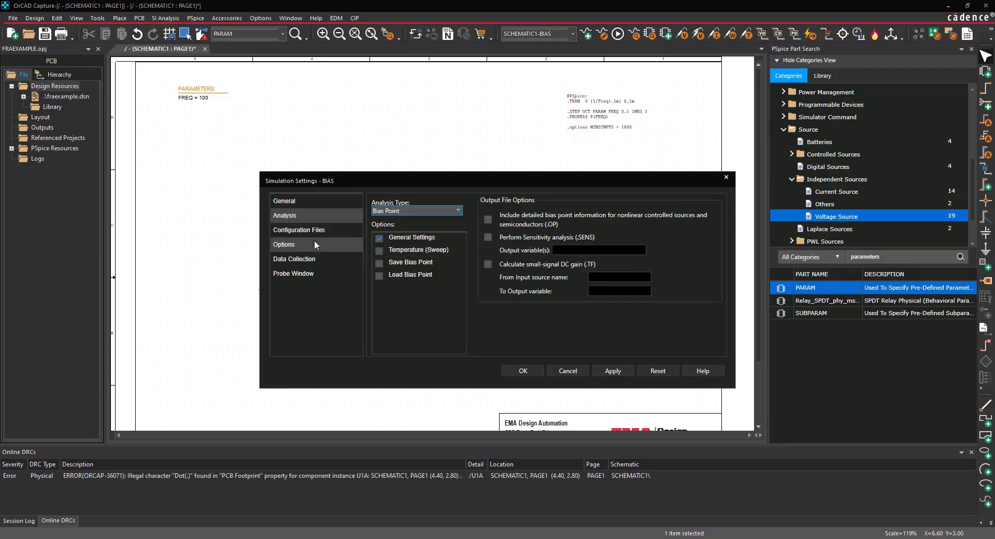
{"action": "left_click", "coordinate": [299, 229]}
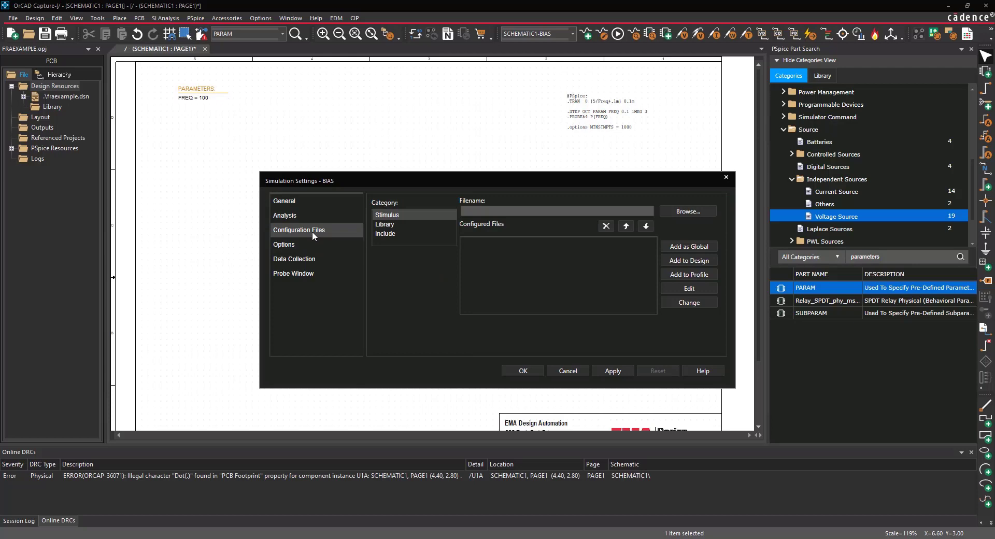
Step: Add opamp.lib from the FRAExample folder to the design's libraries
{"action": "left_click", "coordinate": [385, 224]}
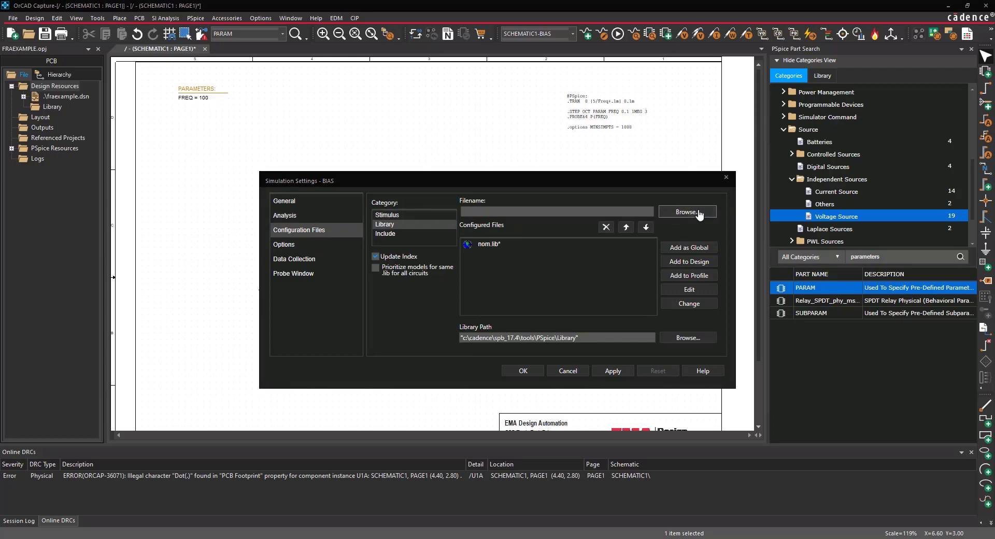
{"action": "left_click", "coordinate": [686, 211]}
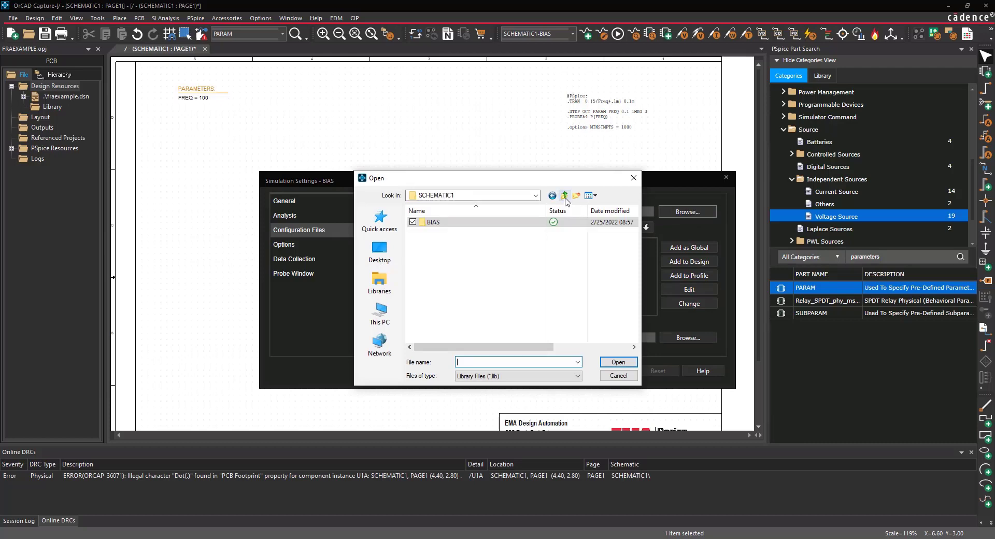
{"action": "left_click", "coordinate": [564, 195]}
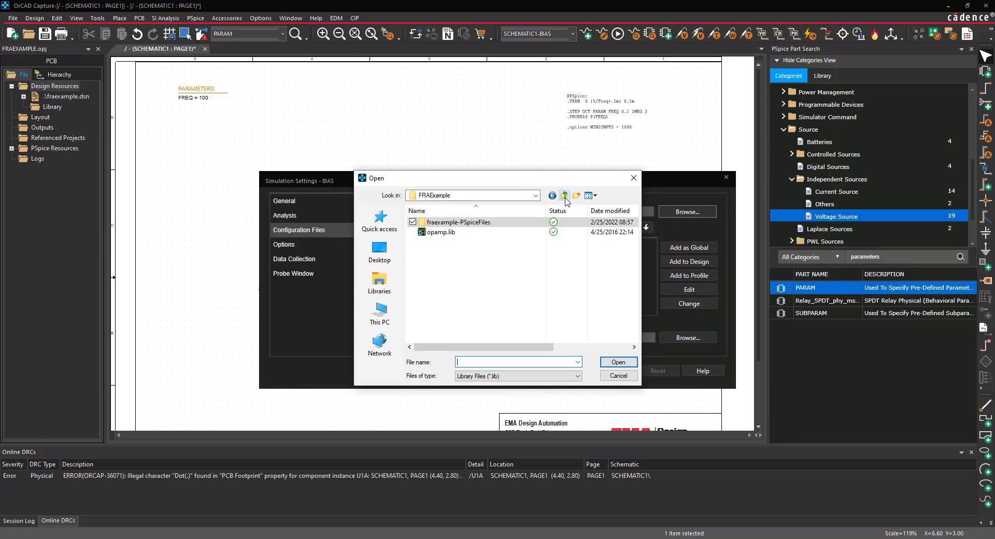
{"action": "left_click", "coordinate": [617, 376]}
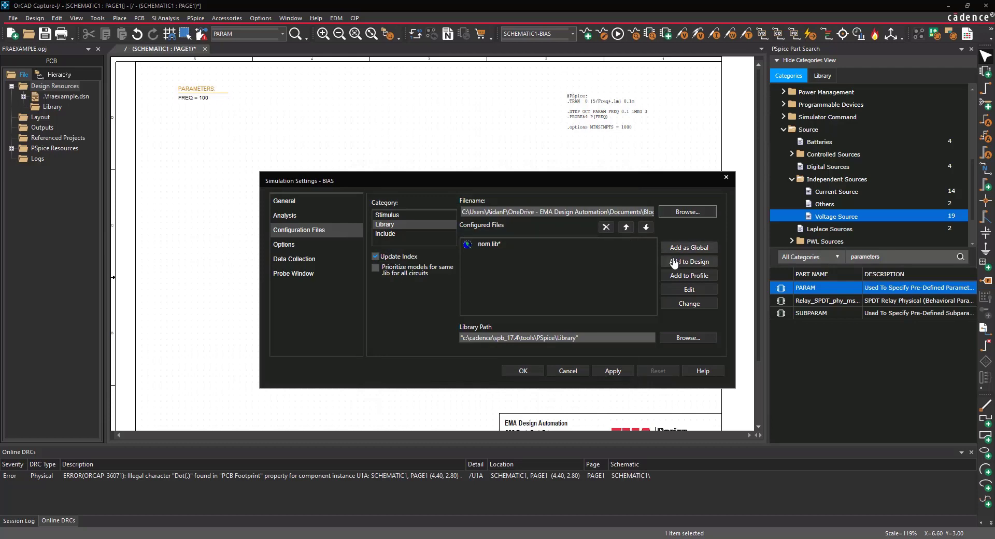
{"action": "left_click", "coordinate": [687, 260]}
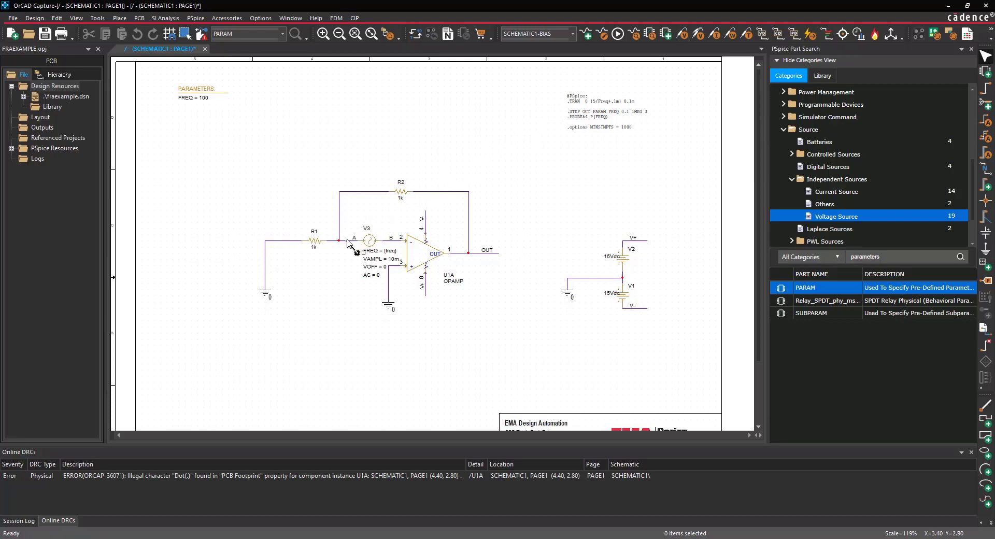
{"action": "mouse_move", "coordinate": [393, 246]}
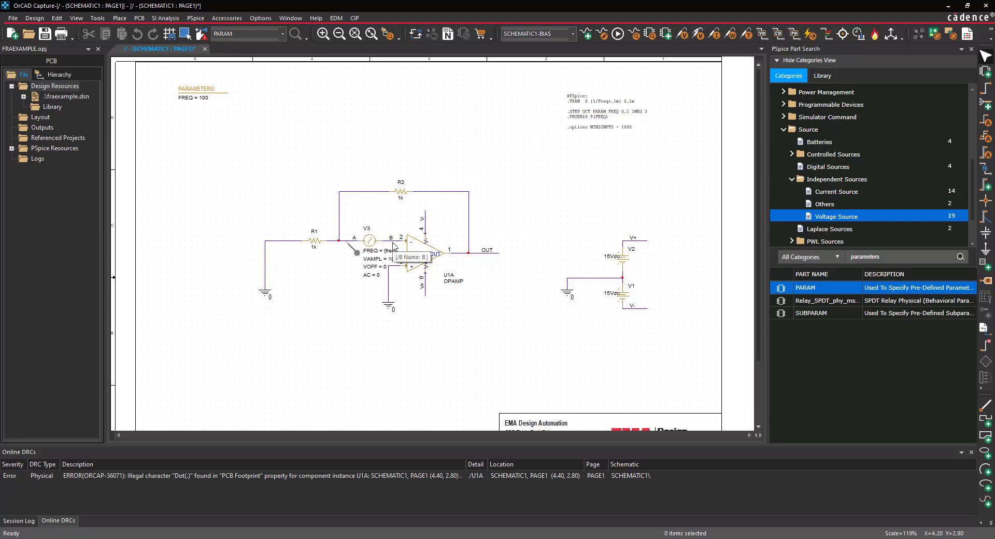
{"action": "mouse_move", "coordinate": [521, 280]}
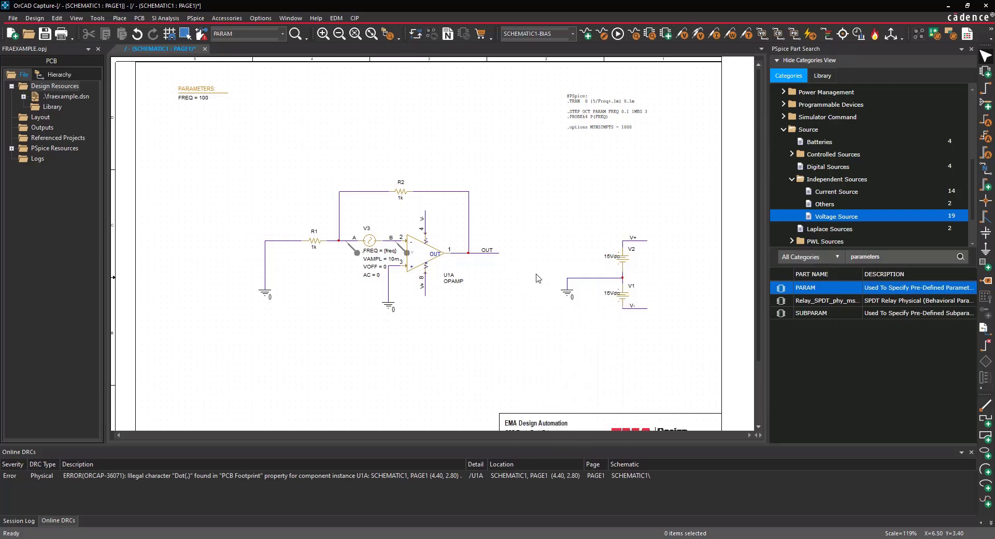
Step: Run the BIAS simulation in PSpice with voltage markers on nets A and B
{"action": "left_click", "coordinate": [195, 18]}
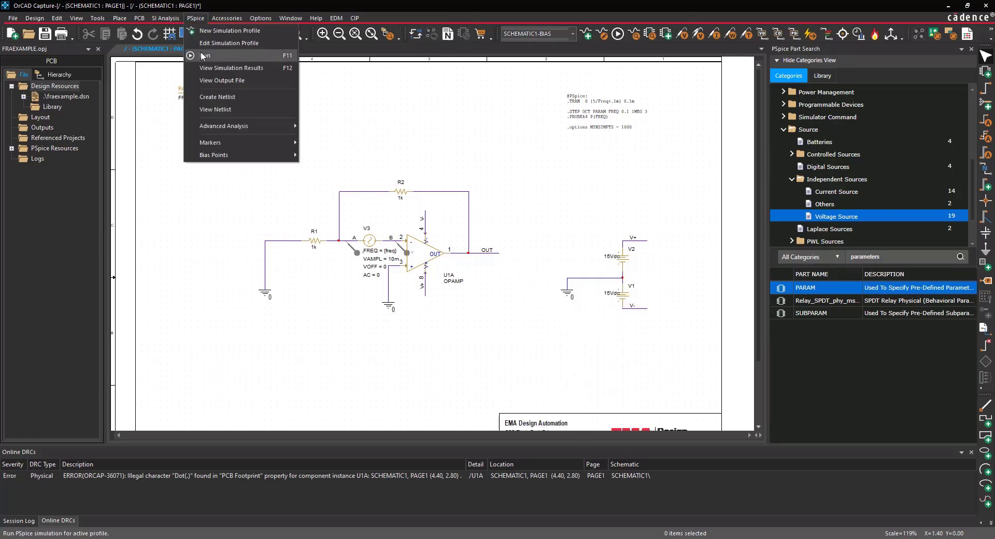
{"action": "left_click", "coordinate": [205, 56]}
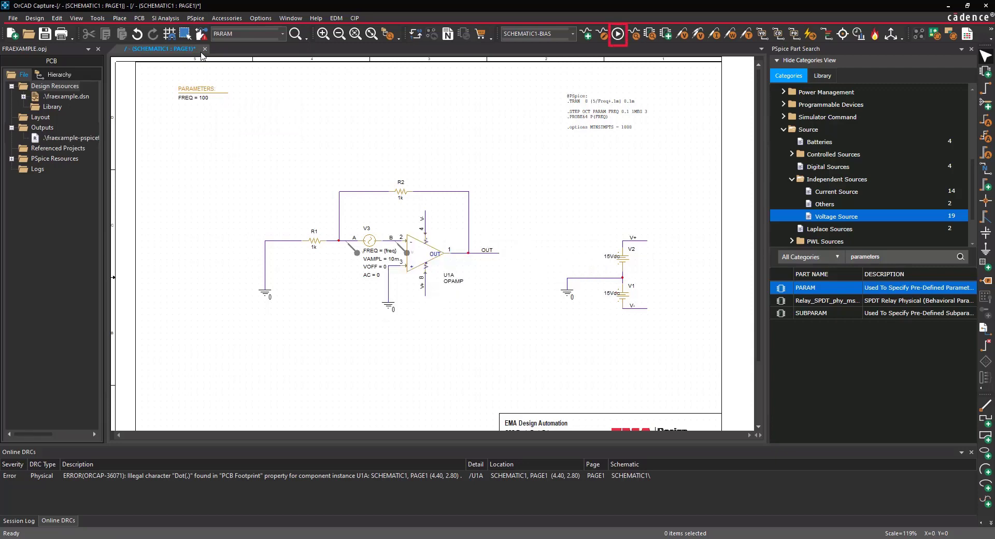
{"action": "left_click", "coordinate": [617, 33]}
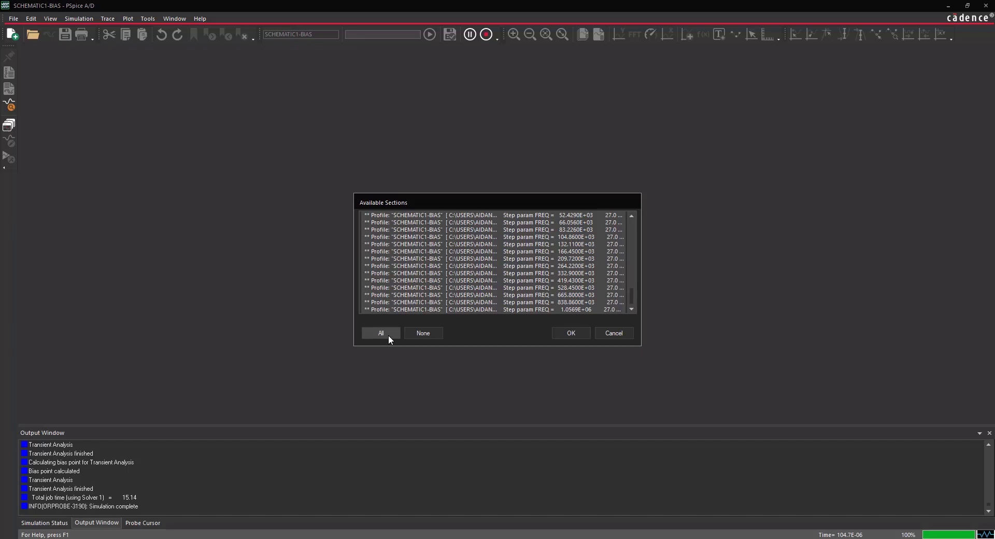
Step: Load all FREQ sections and run Frequency Response Analysis on V(A) and V(B)
{"action": "left_click", "coordinate": [570, 333]}
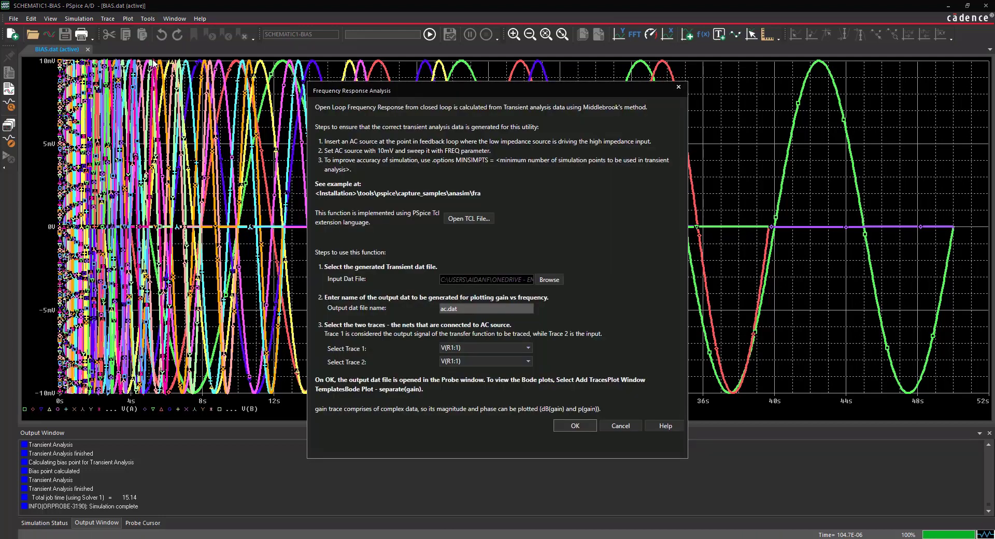
{"action": "left_click", "coordinate": [529, 348]}
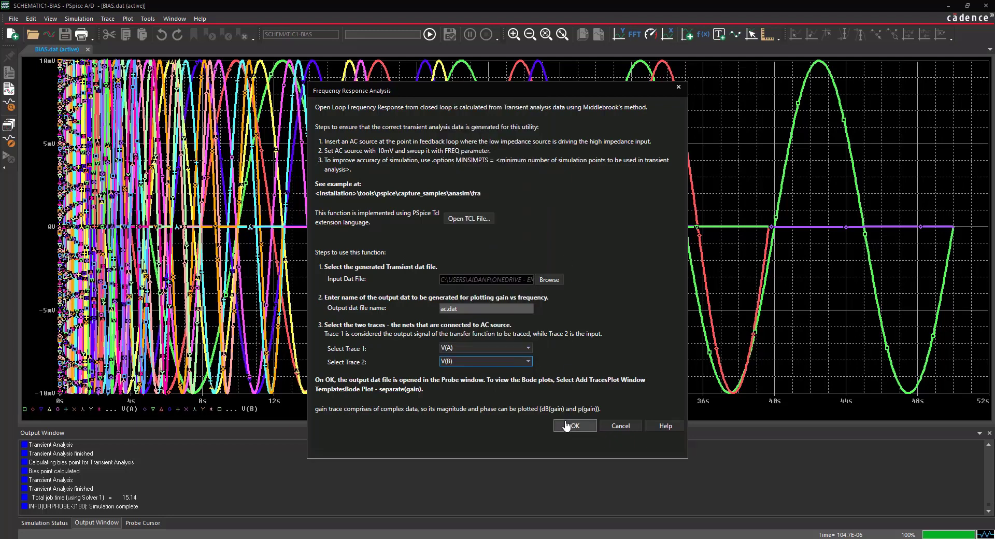
{"action": "left_click", "coordinate": [574, 425]}
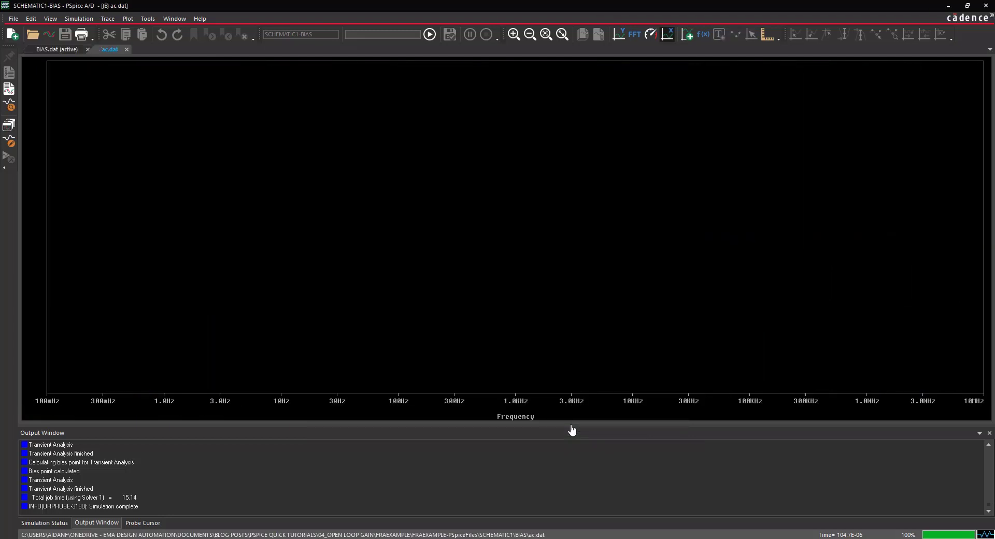
Step: Add a trace using the 'Bode Plot - separate' window template applied to Gain
{"action": "left_click", "coordinate": [107, 17]}
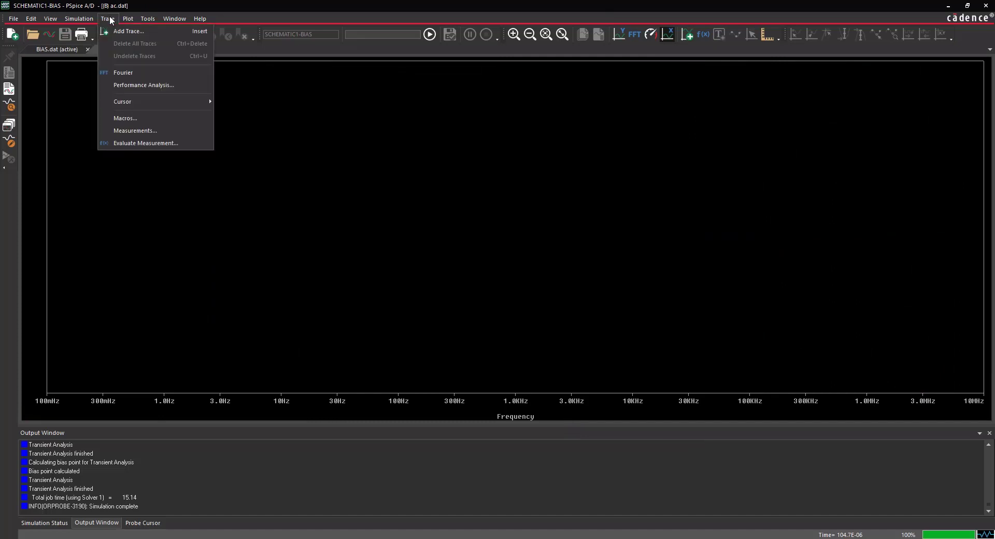
{"action": "left_click", "coordinate": [129, 31]}
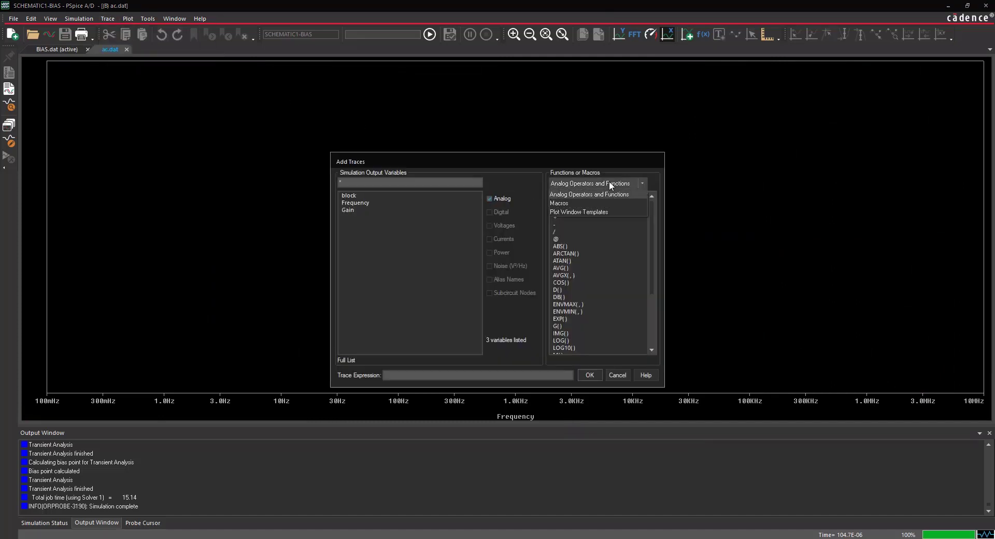
{"action": "left_click", "coordinate": [578, 211]}
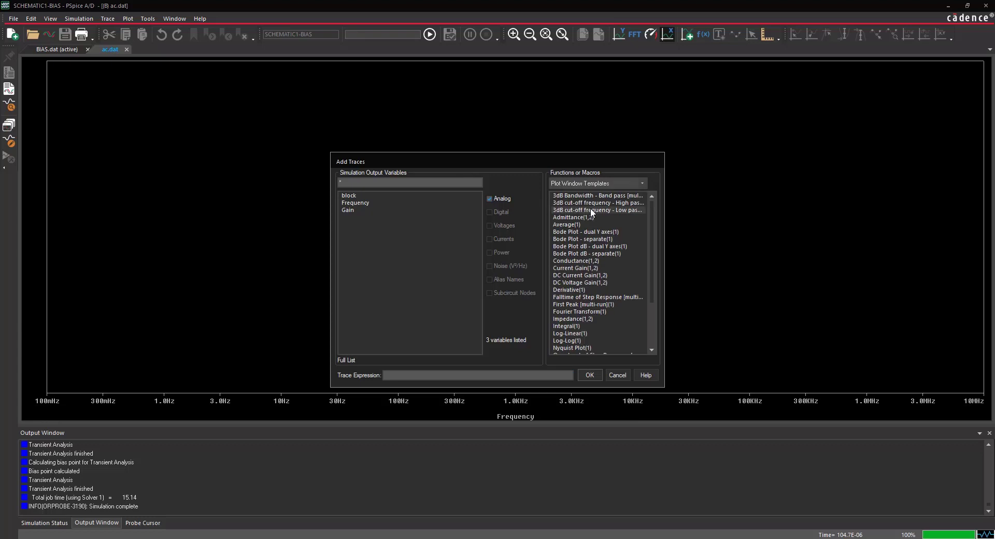
{"action": "left_click", "coordinate": [582, 239]}
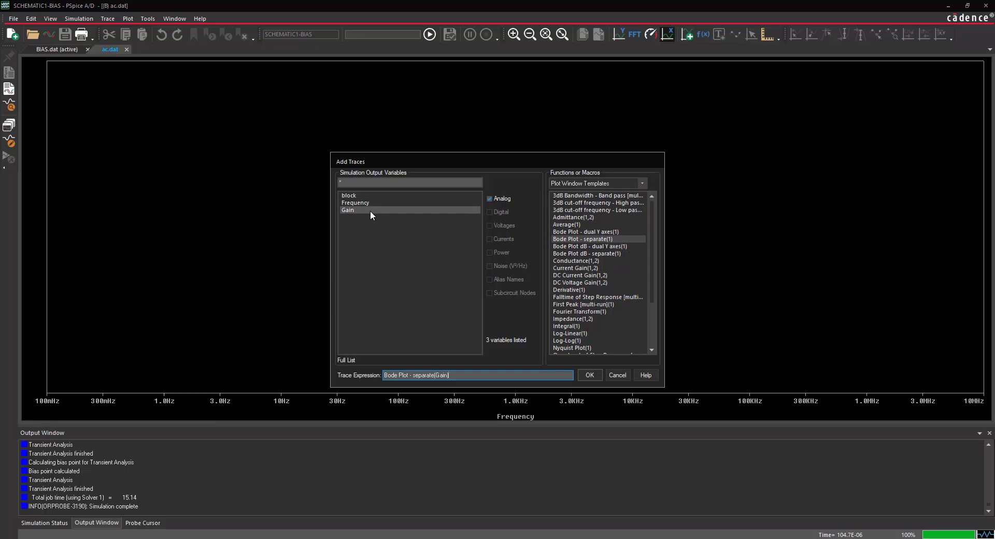
{"action": "left_click", "coordinate": [588, 375]}
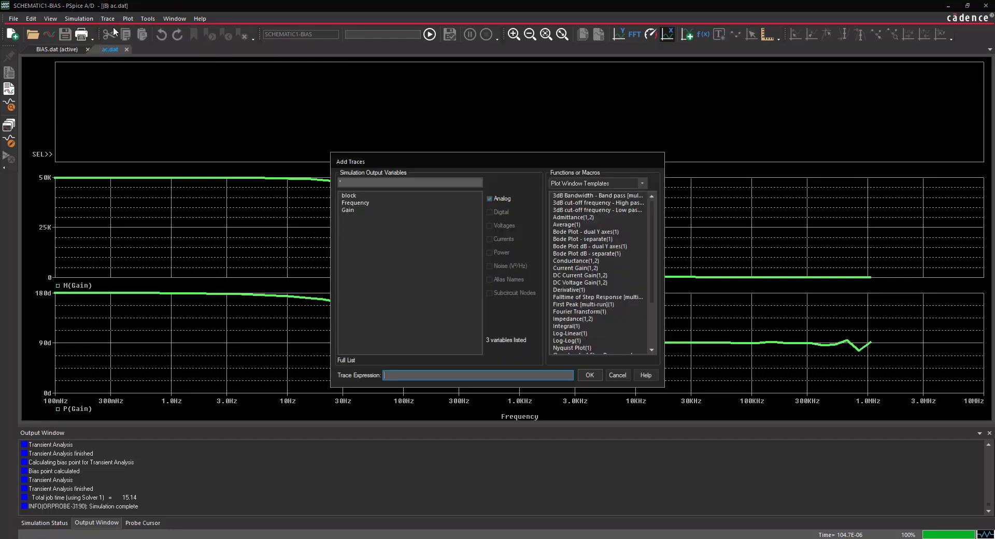
{"action": "mouse_move", "coordinate": [360, 113]}
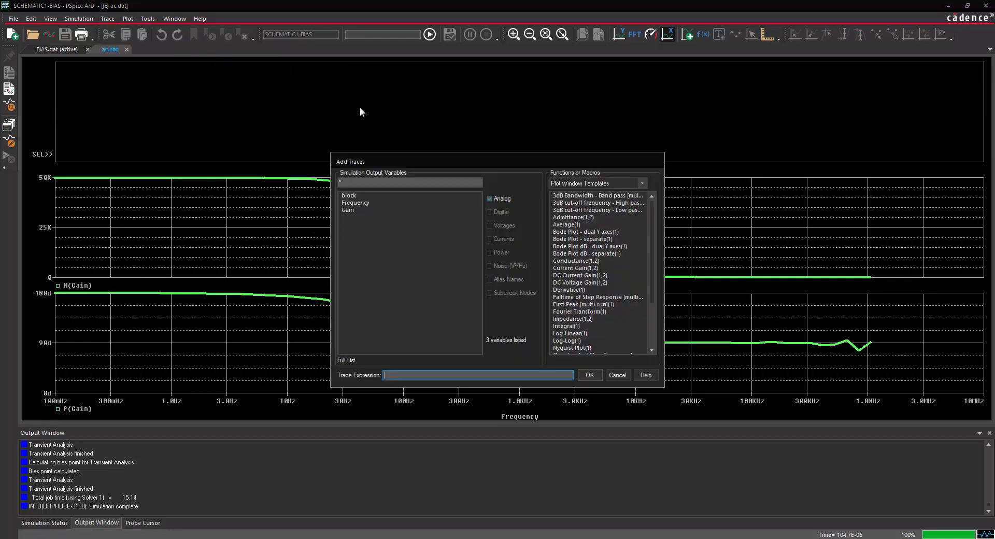
Step: Add a DB(Gain) decibel trace above the Gain magnitude and phase plots
{"action": "left_click", "coordinate": [641, 184]}
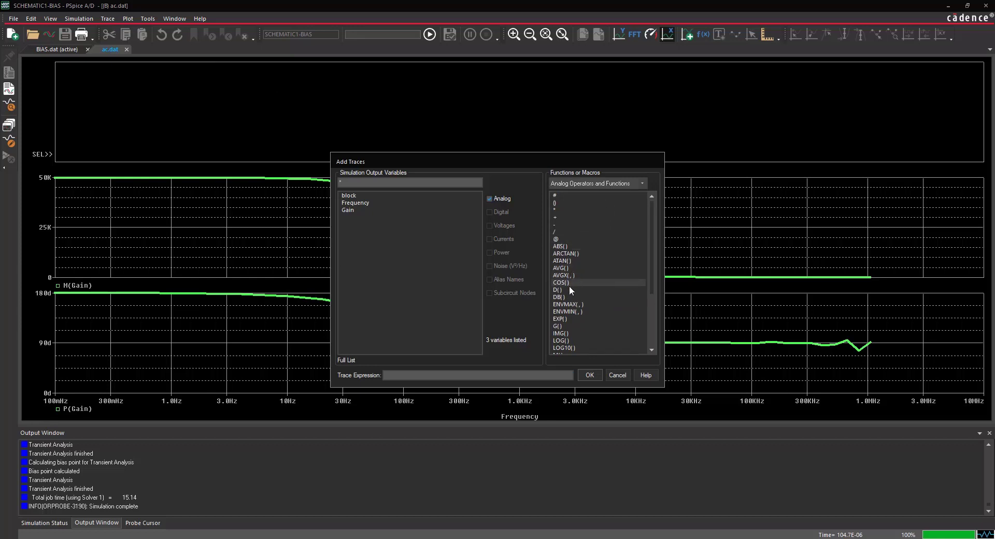
{"action": "left_click", "coordinate": [558, 297]}
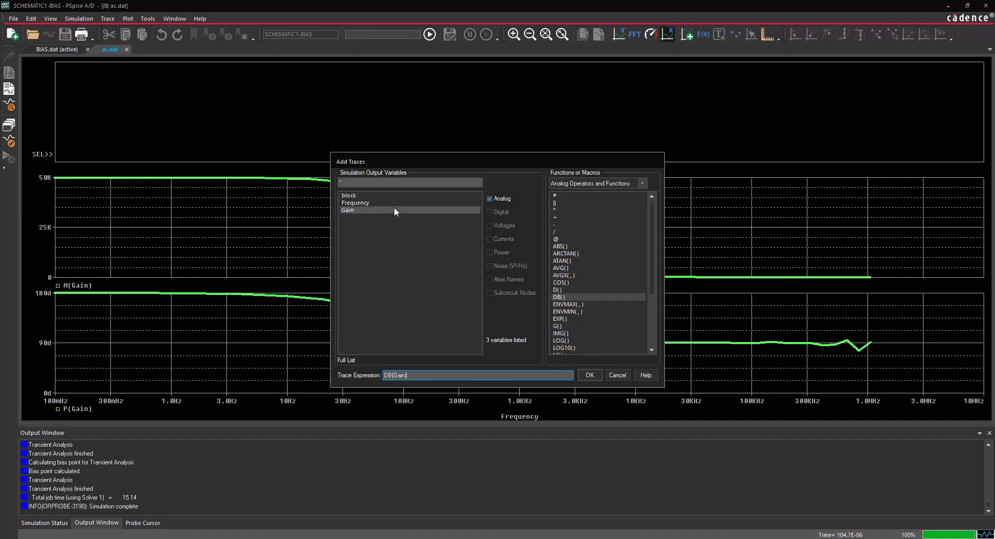
{"action": "left_click", "coordinate": [588, 374]}
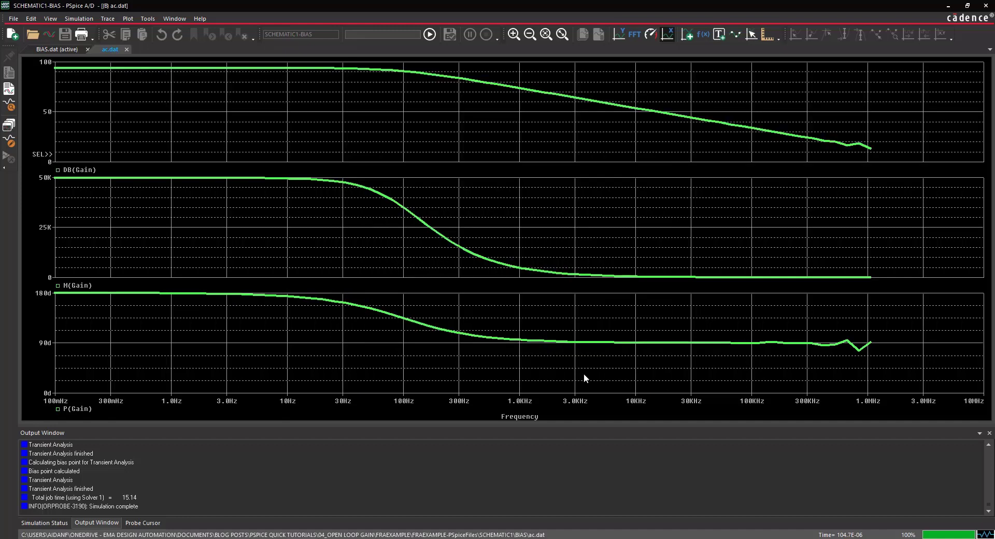